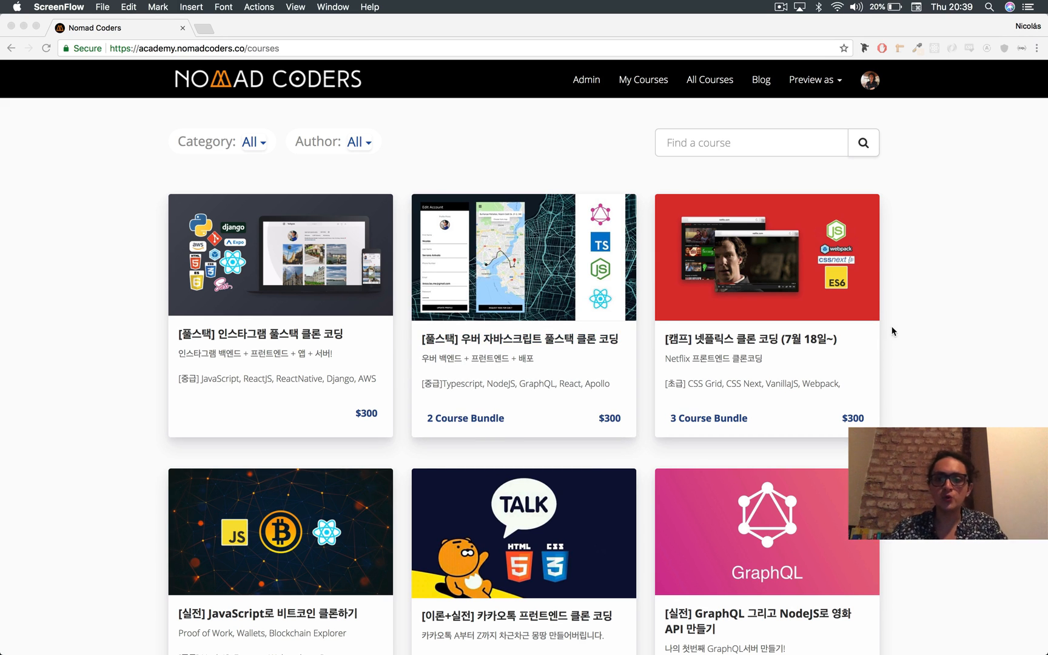
pyautogui.scroll(-3)
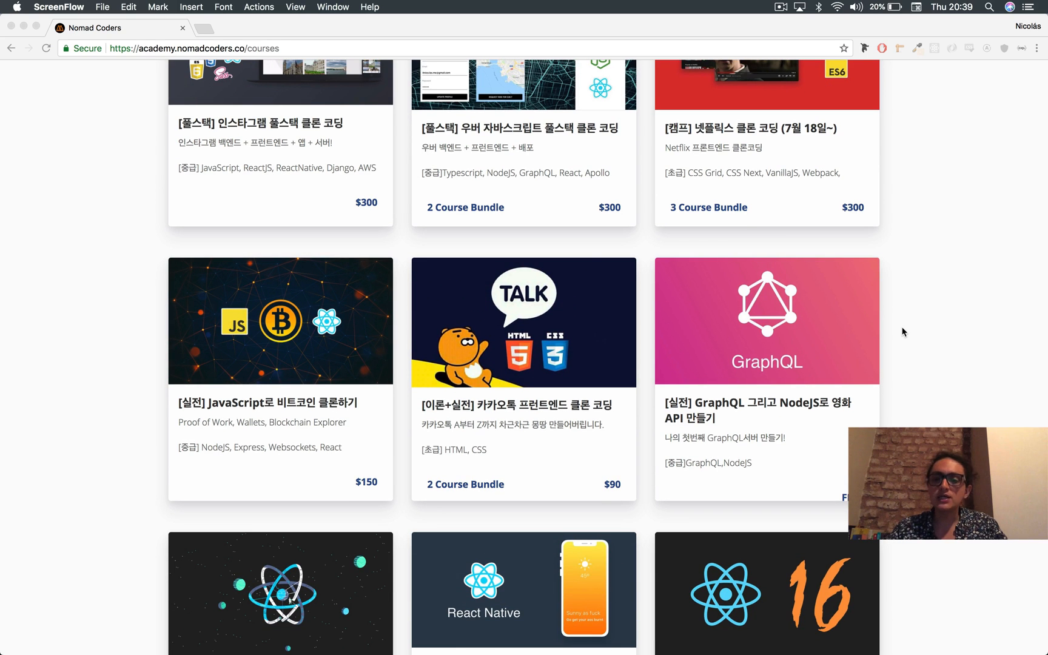
pyautogui.scroll(-3)
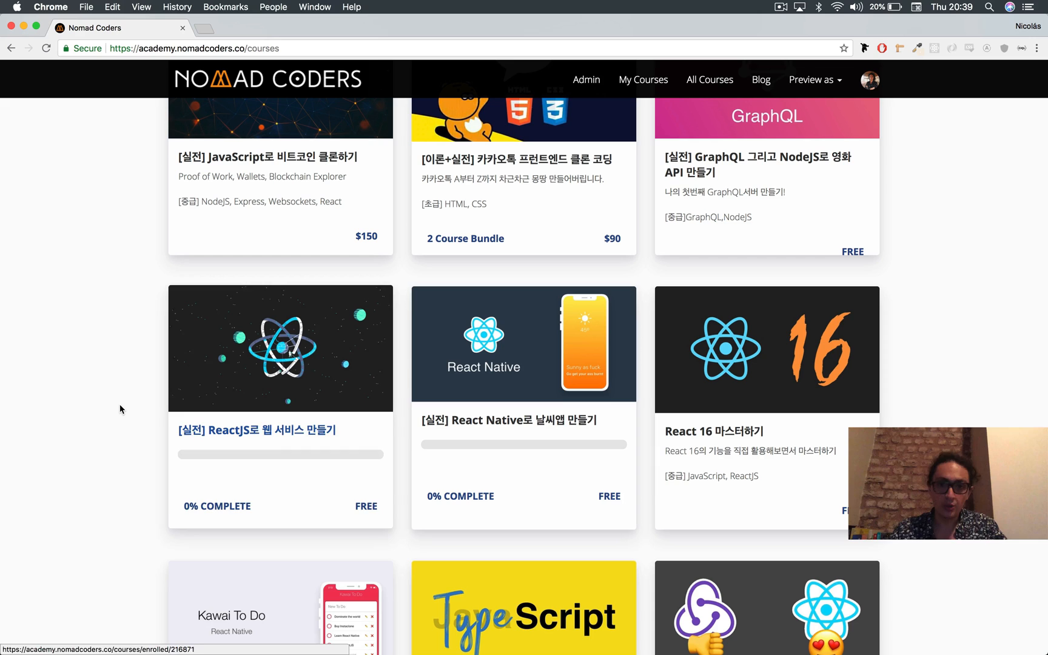
pyautogui.moveTo(188, 391)
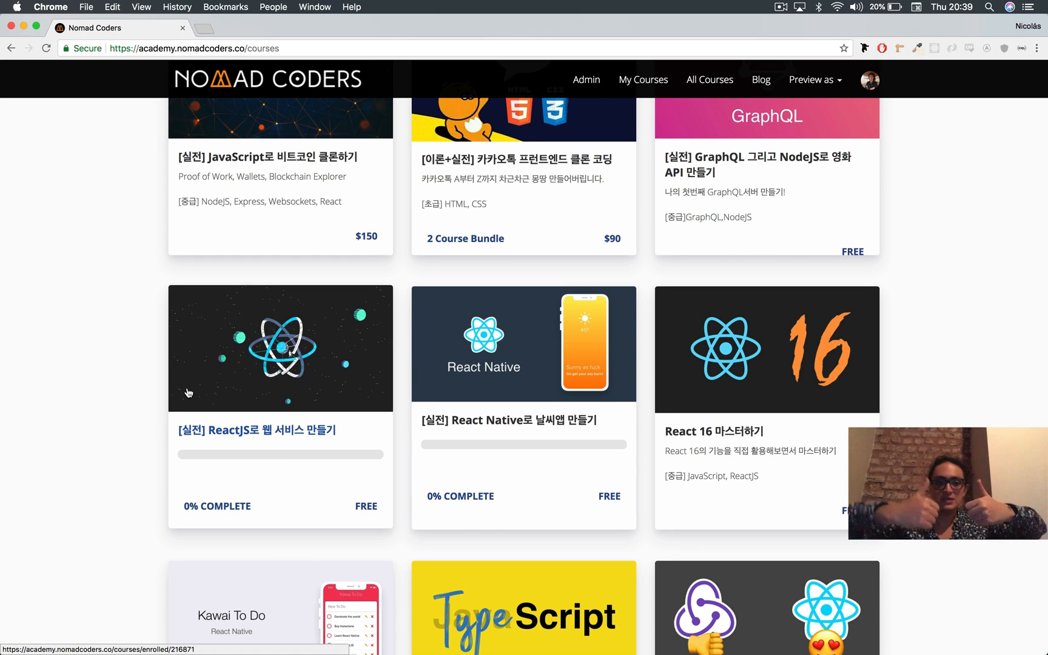
pyautogui.moveTo(246, 450)
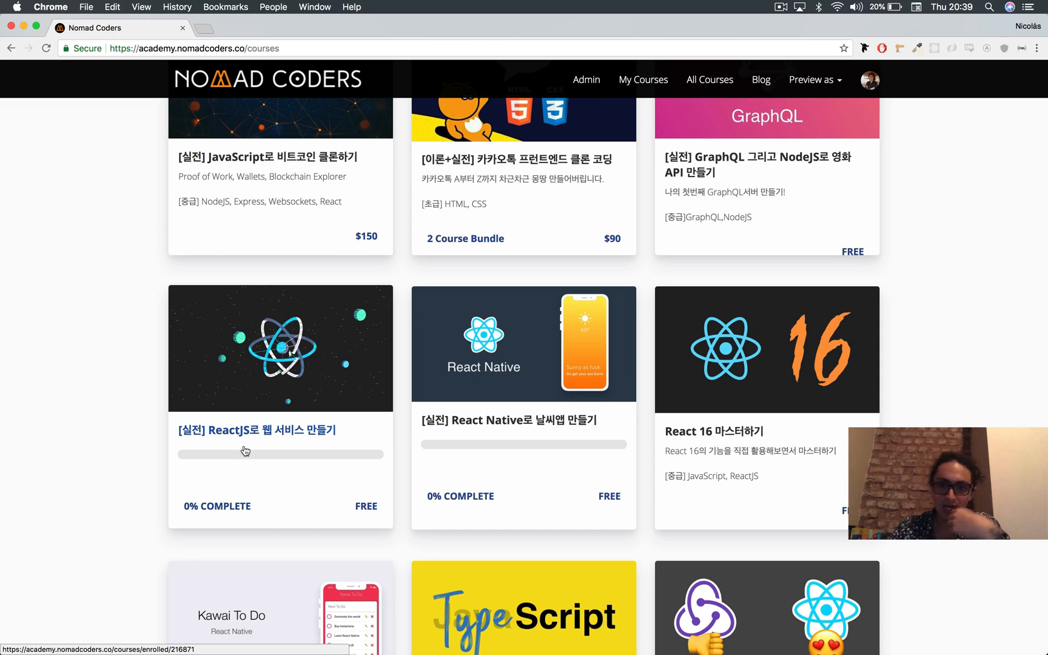
pyautogui.scroll(-3)
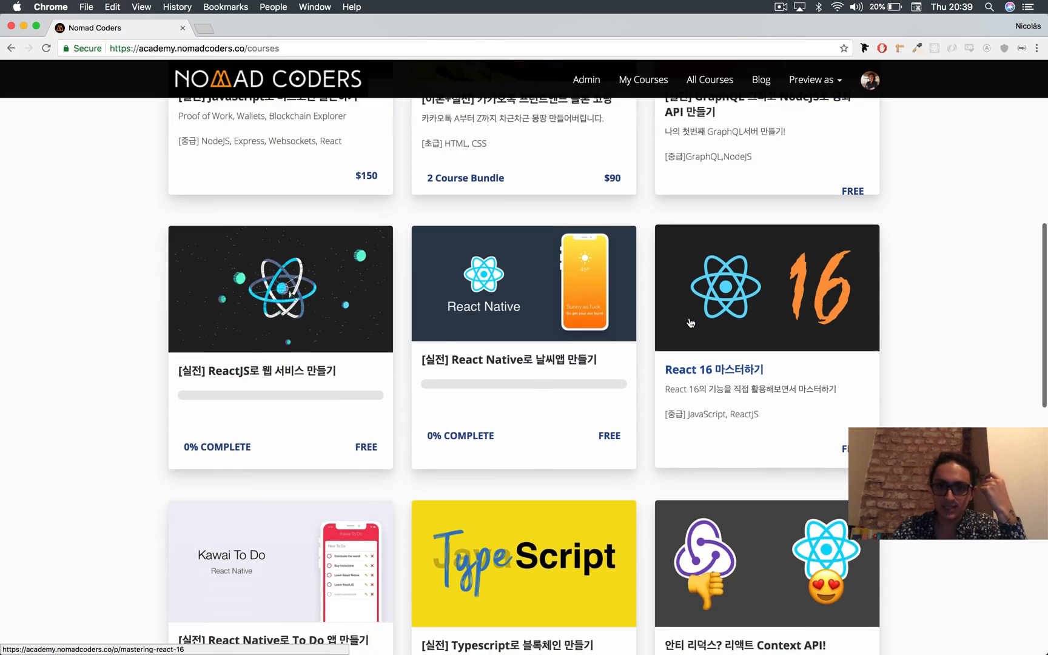
pyautogui.scroll(-3)
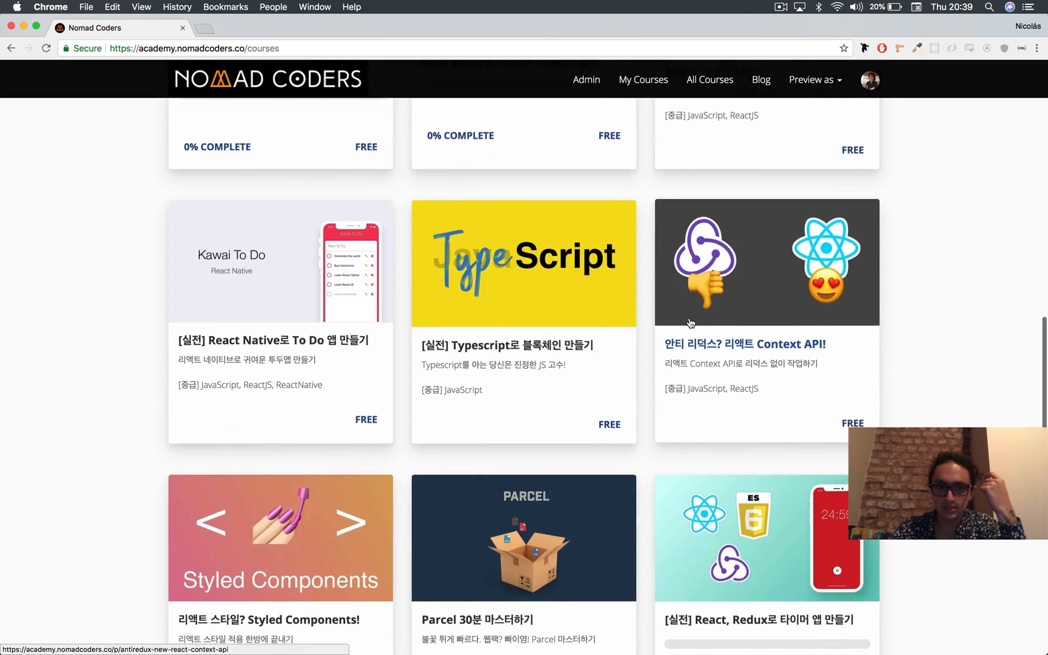
pyautogui.scroll(-3)
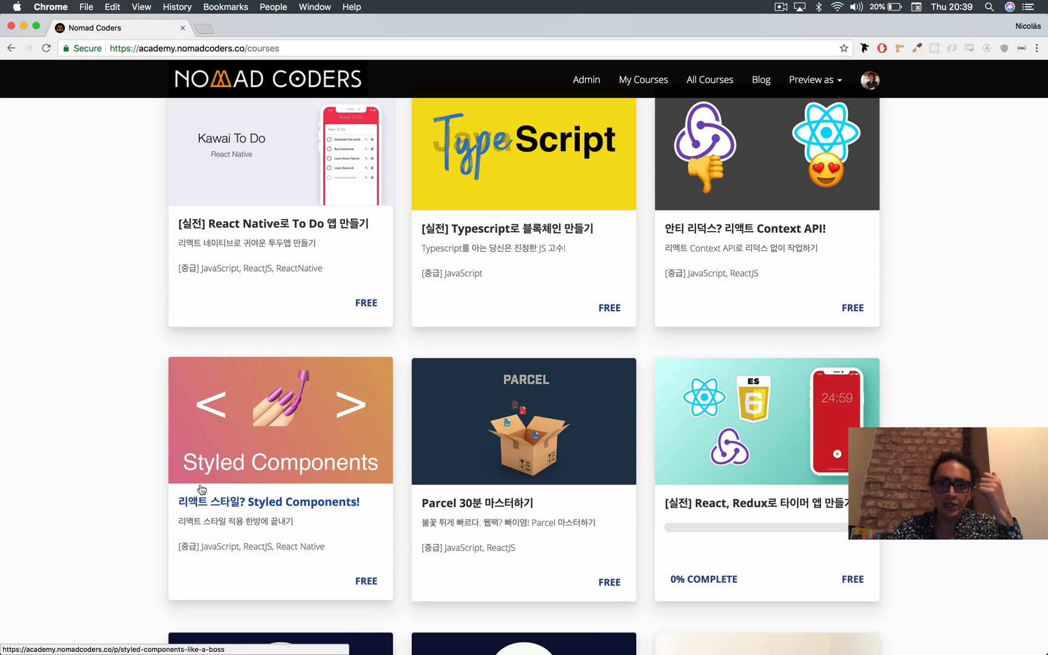
pyautogui.scroll(-3)
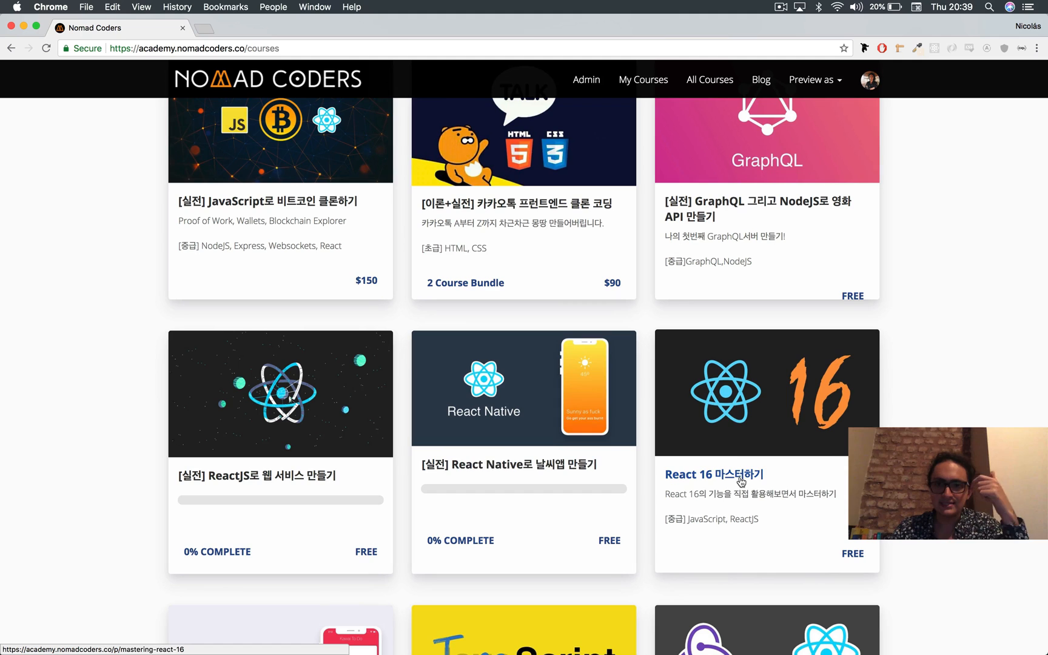
pyautogui.scroll(3)
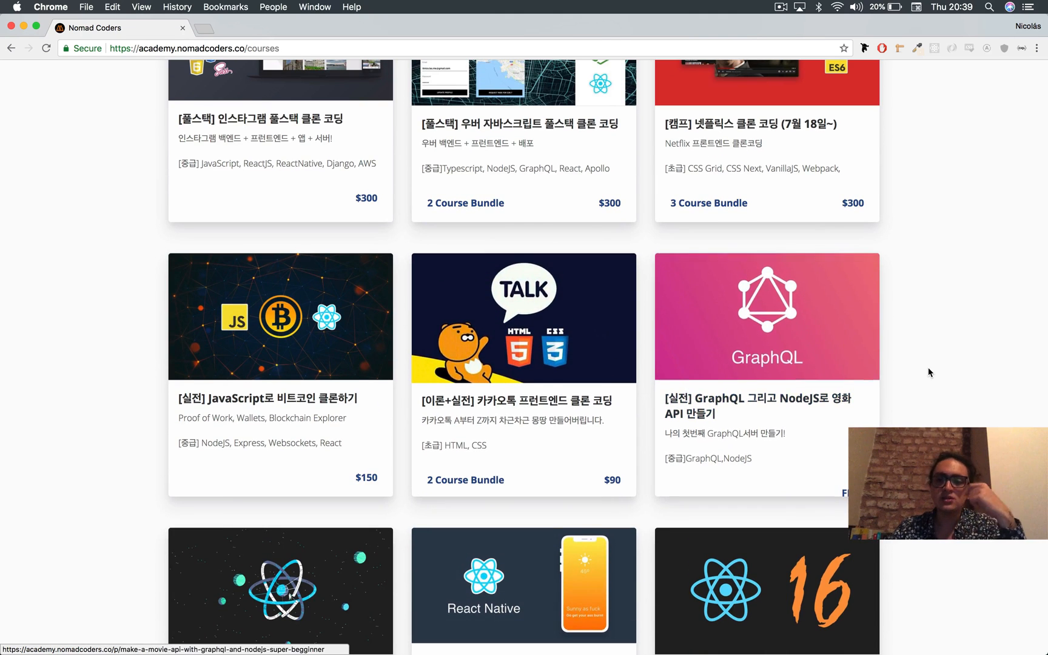
pyautogui.scroll(3)
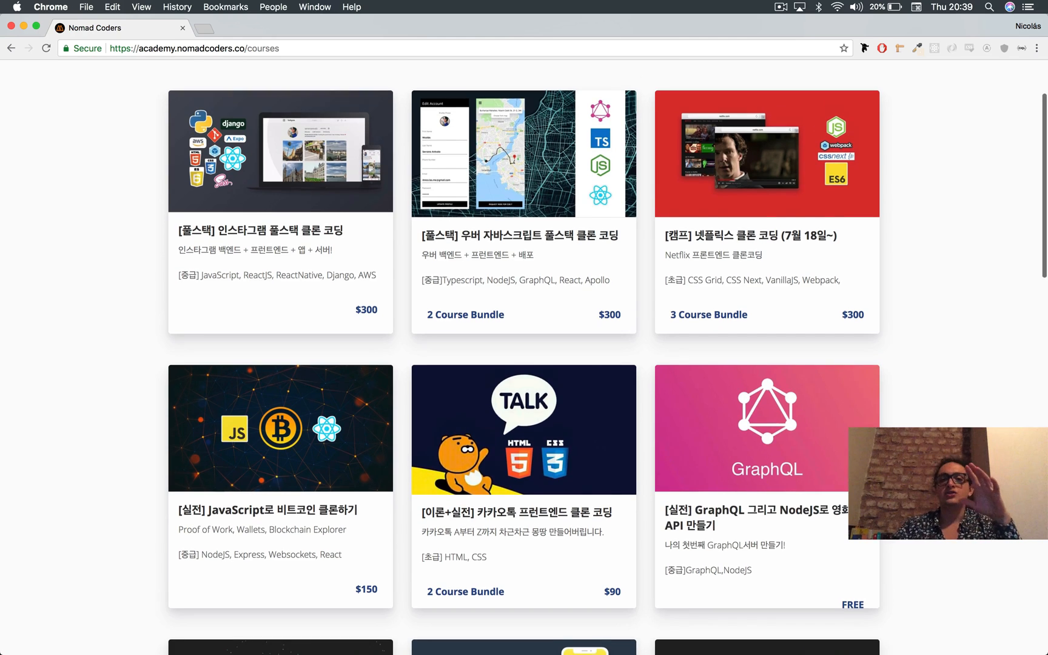
pyautogui.scroll(3)
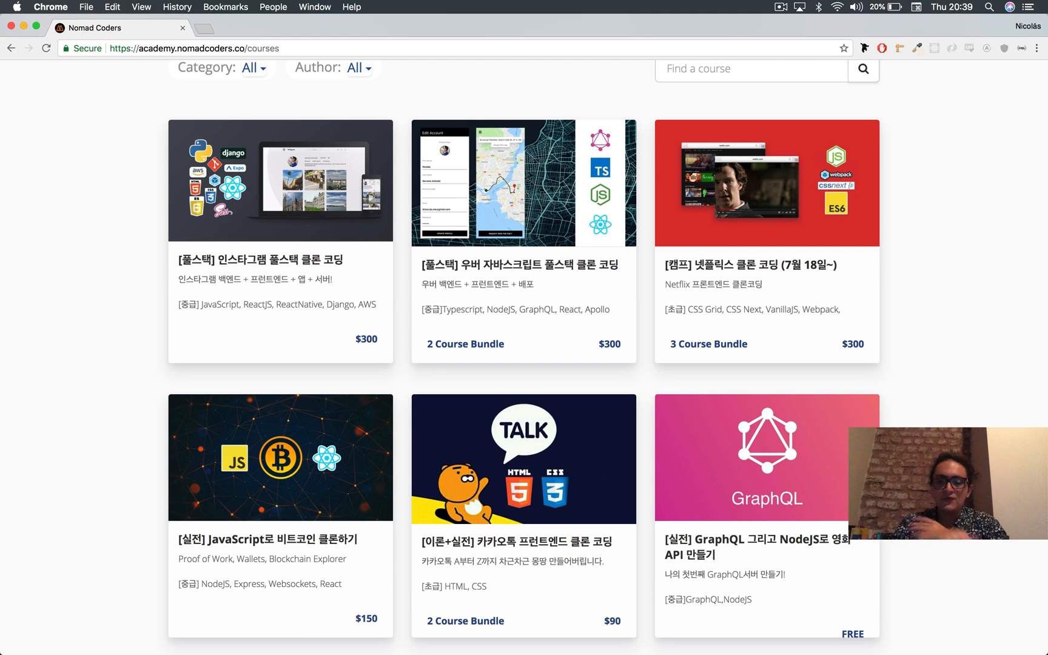
pyautogui.scroll(-3)
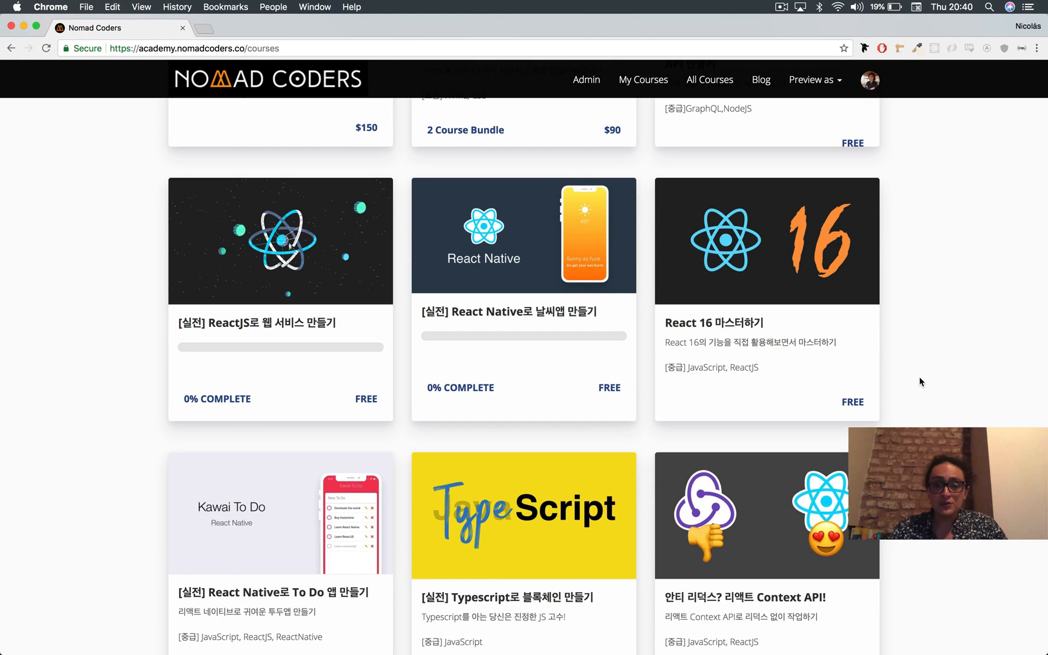
pyautogui.scroll(-3)
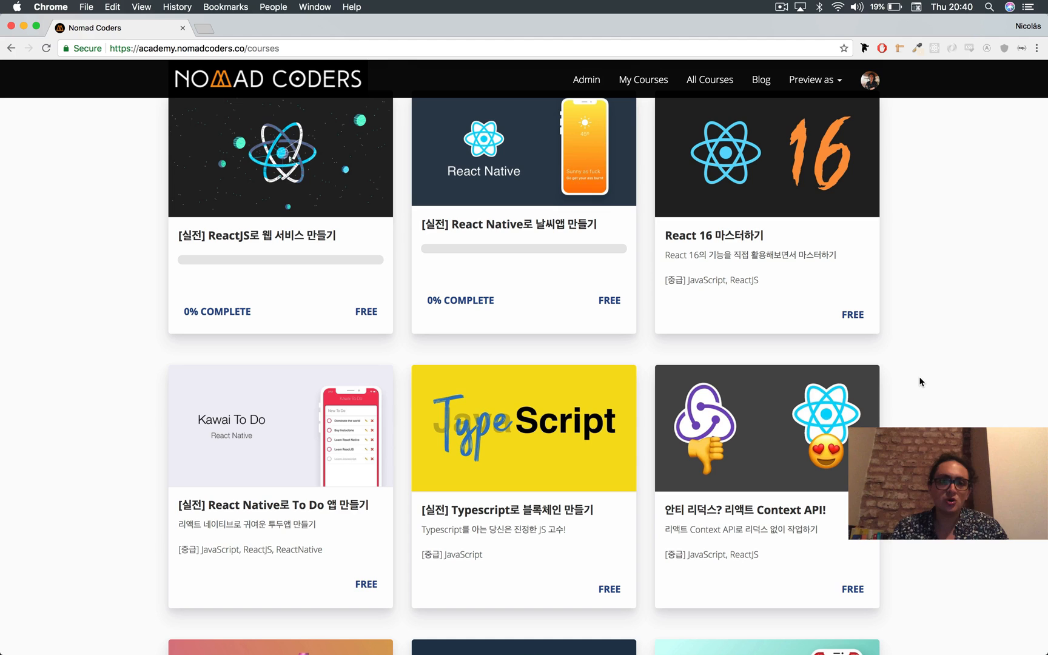
pyautogui.scroll(3)
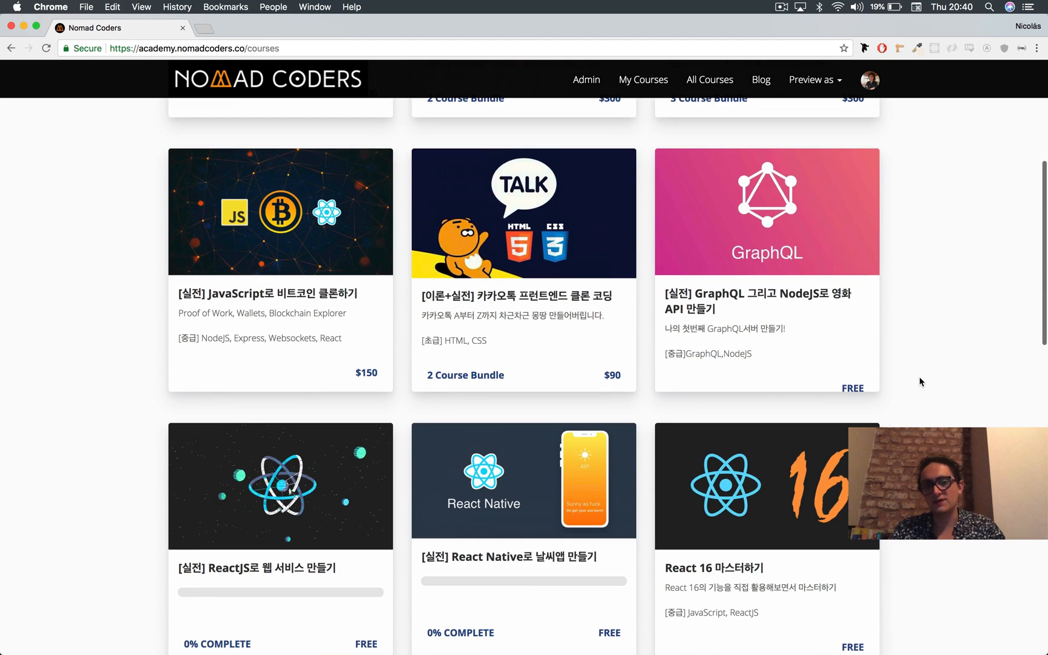
pyautogui.scroll(3)
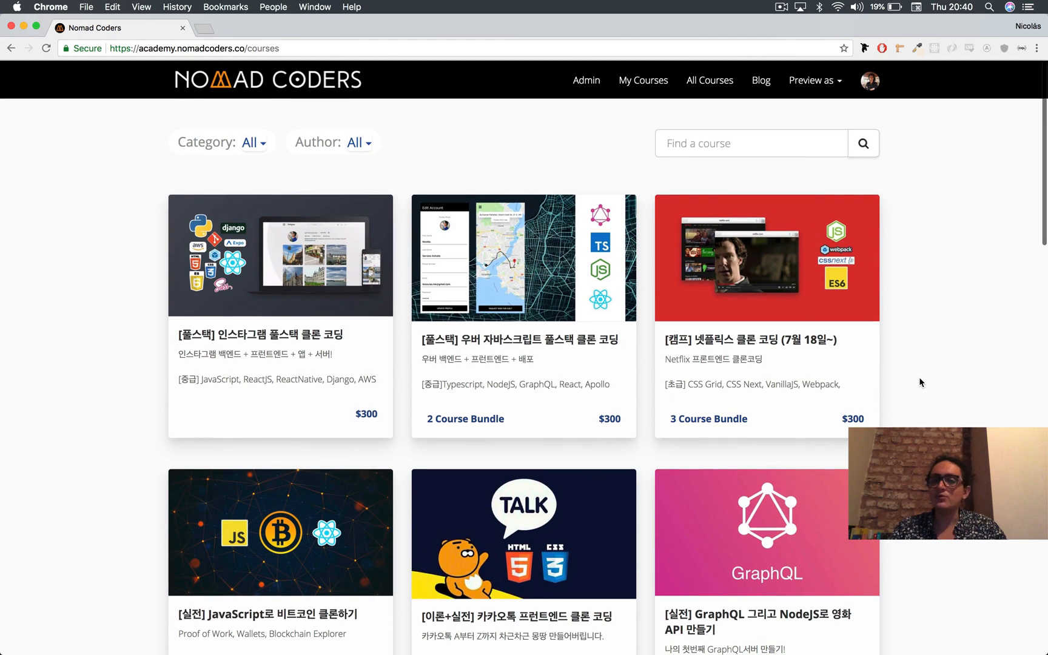
pyautogui.scroll(-3)
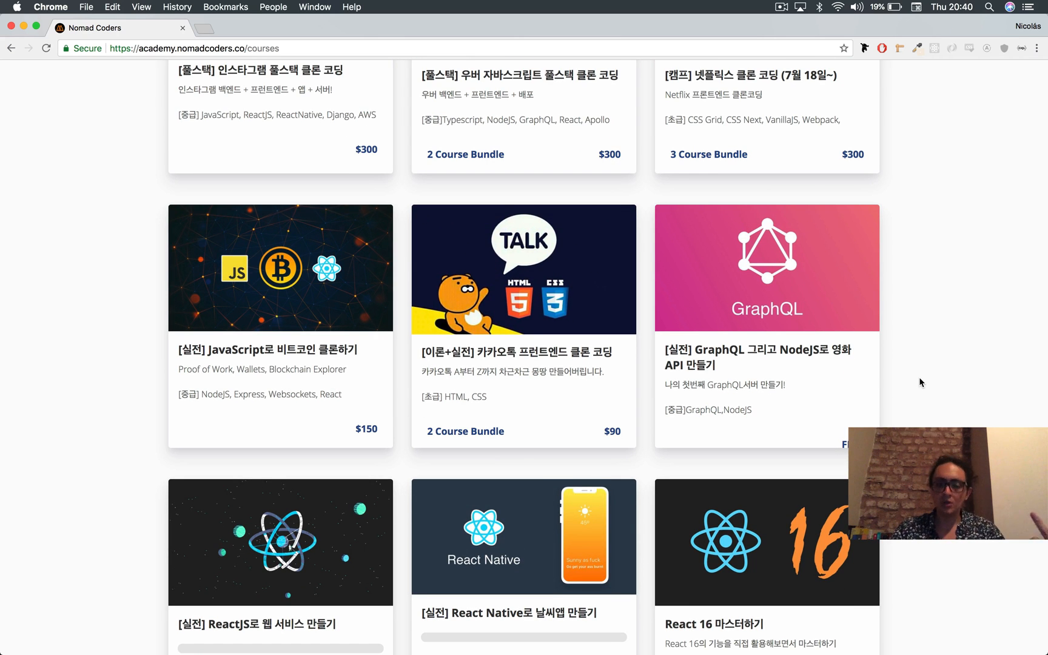
pyautogui.scroll(-3)
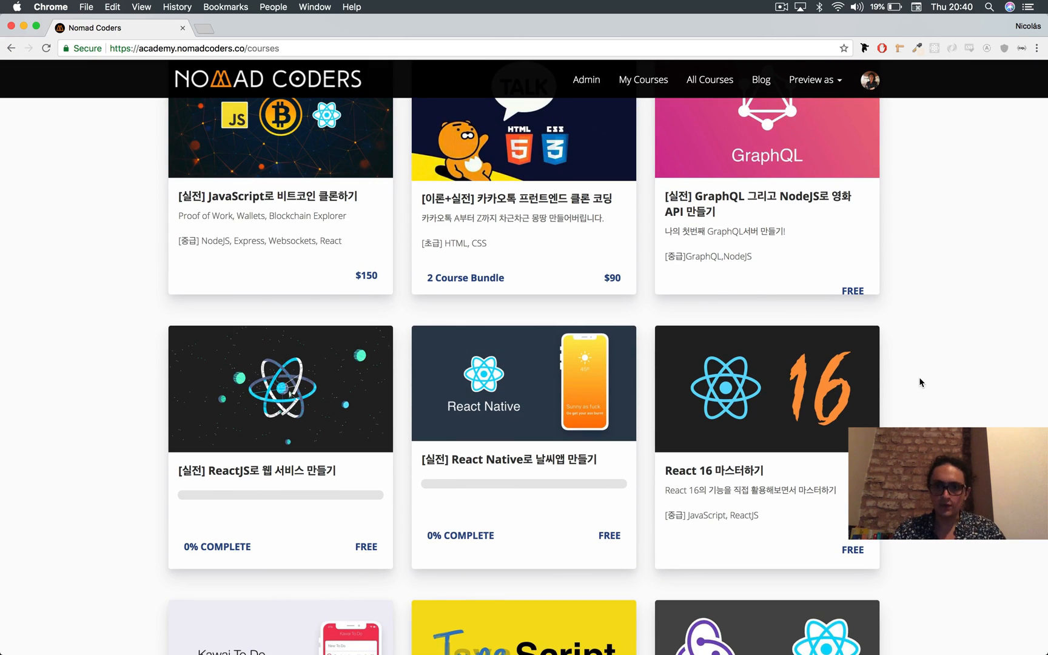
pyautogui.scroll(-3)
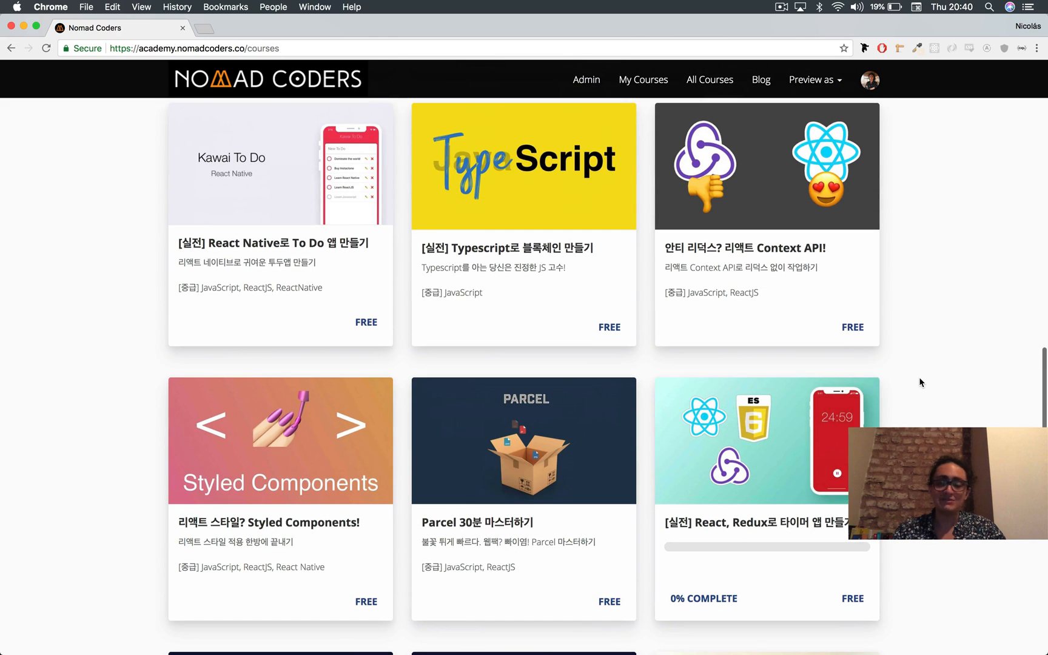
pyautogui.moveTo(411, 381)
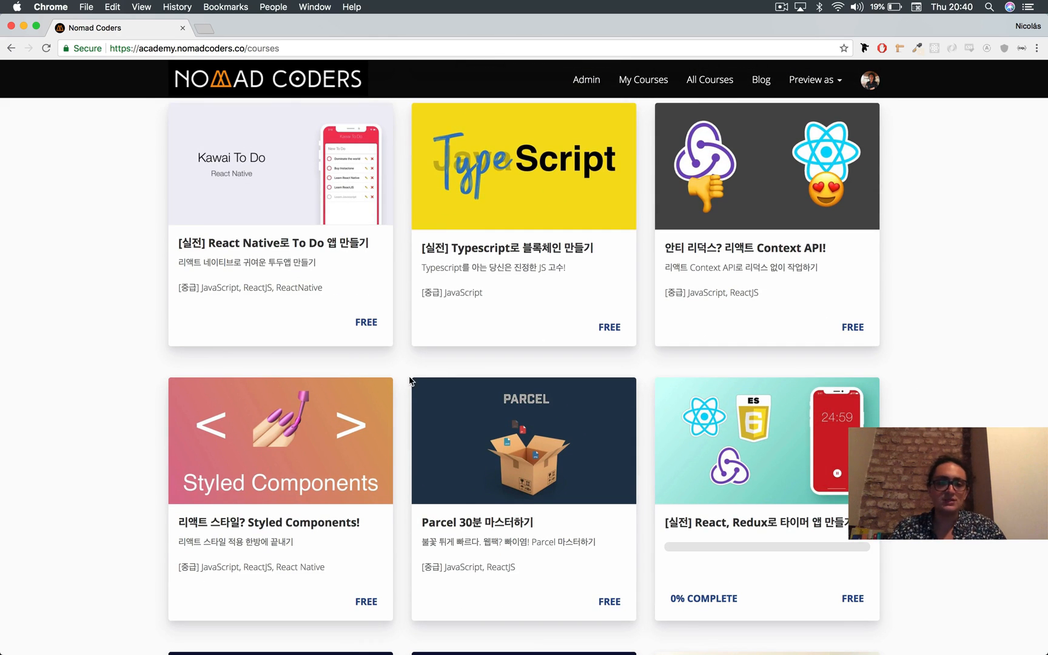
pyautogui.moveTo(116, 431)
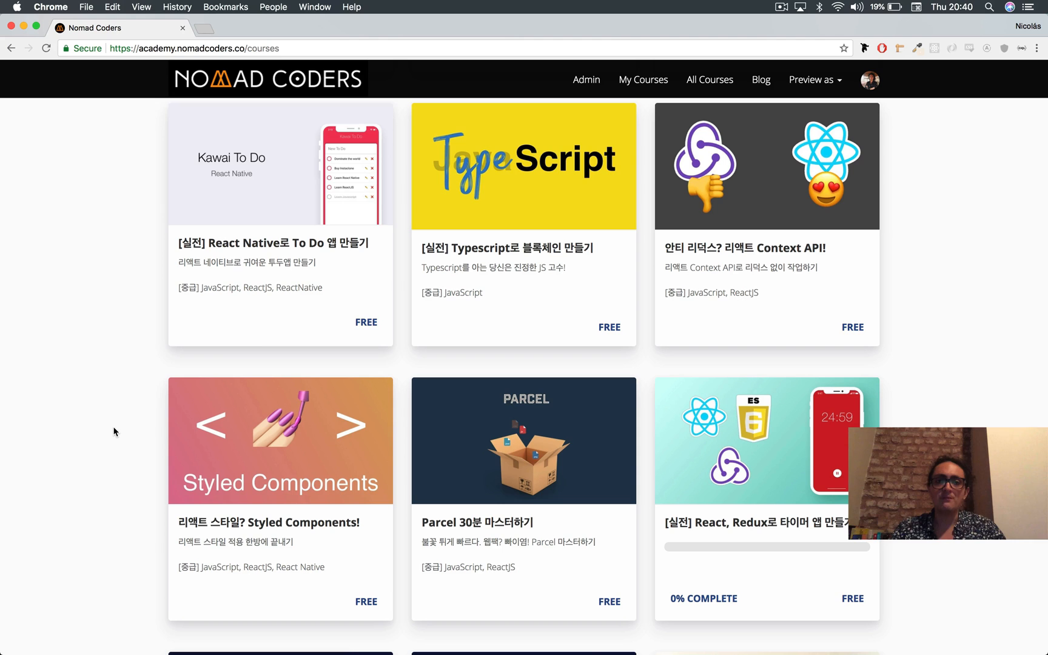
pyautogui.moveTo(564, 166)
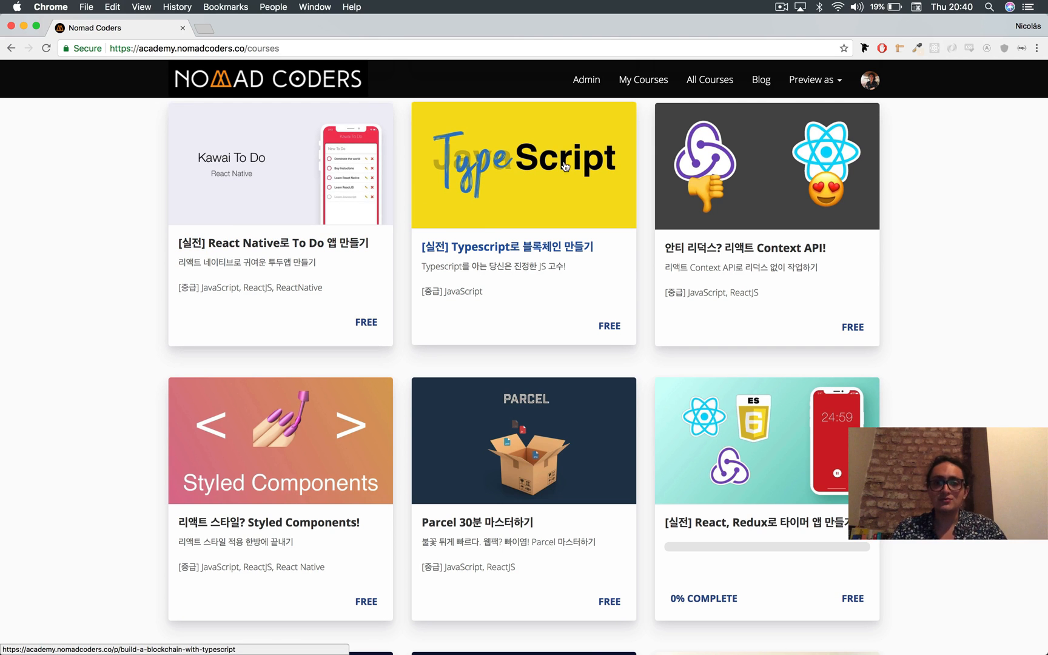
pyautogui.moveTo(528, 171)
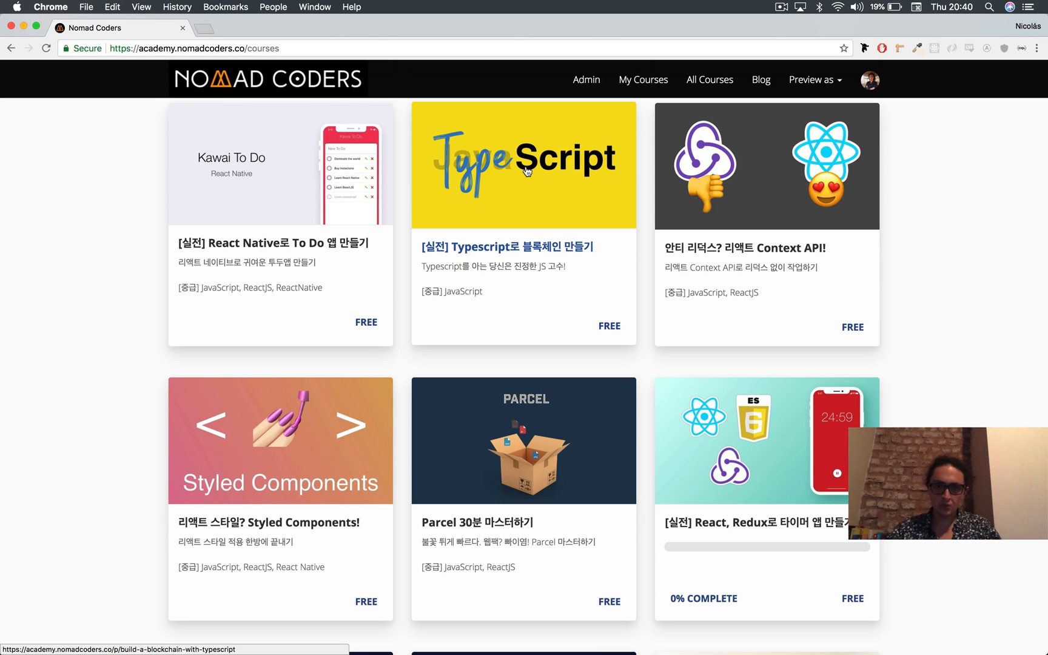
pyautogui.moveTo(500, 364)
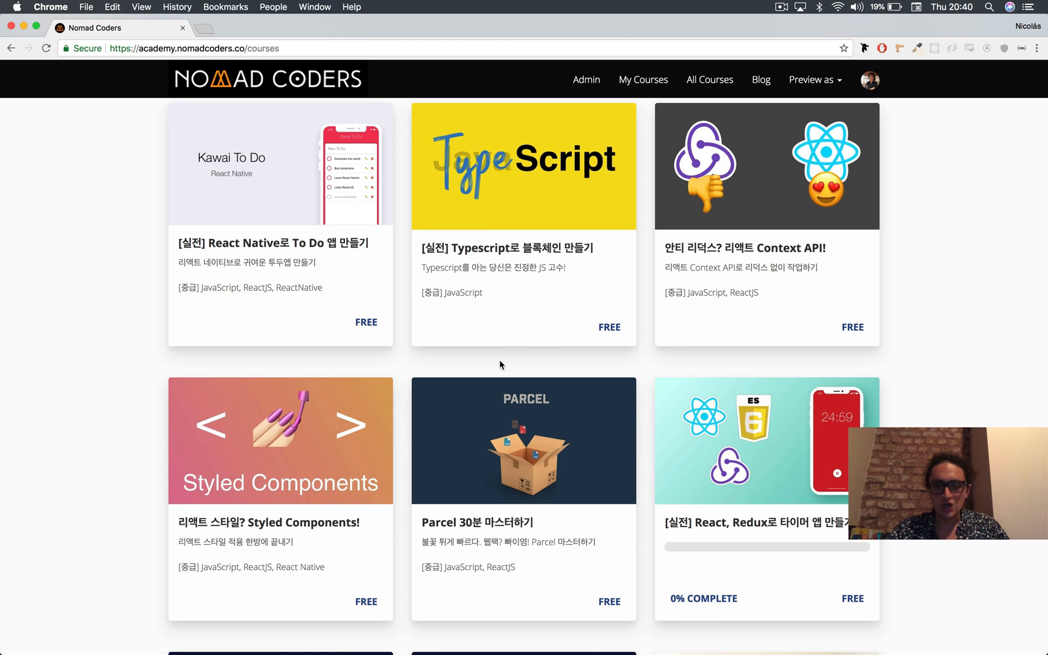